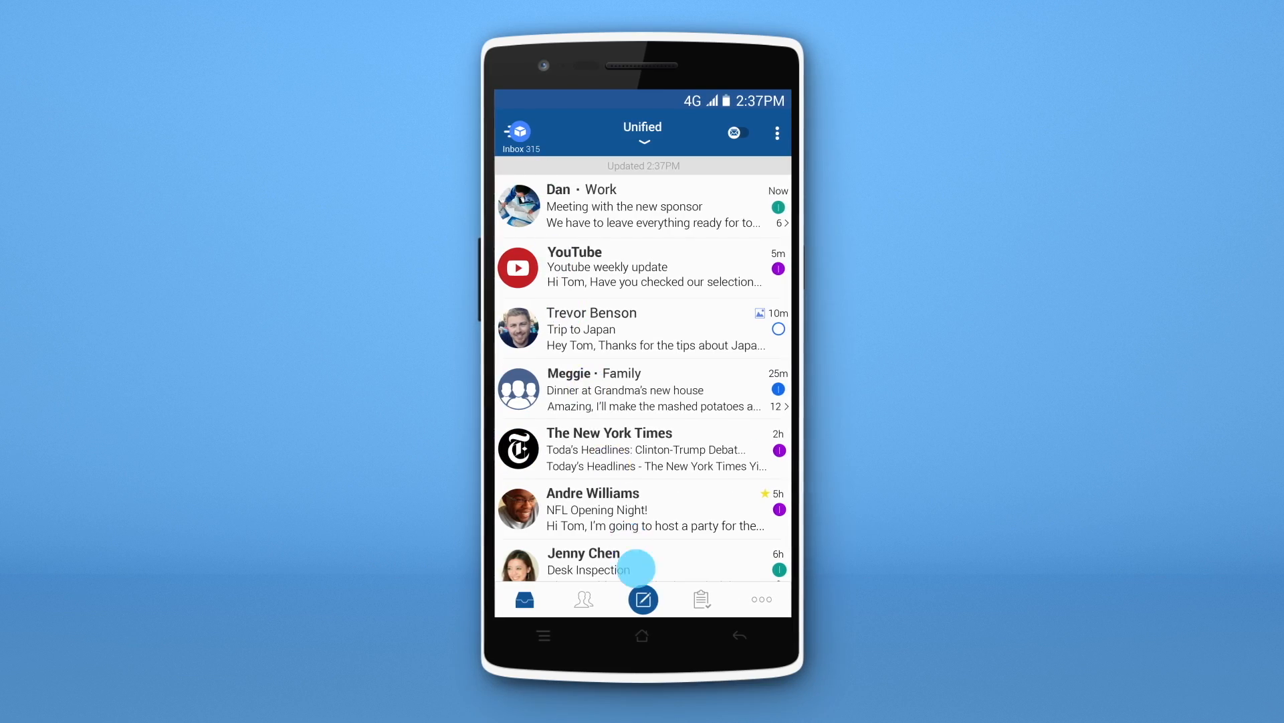
Step: Start a new email and address it to the recipient
left_click(643, 600)
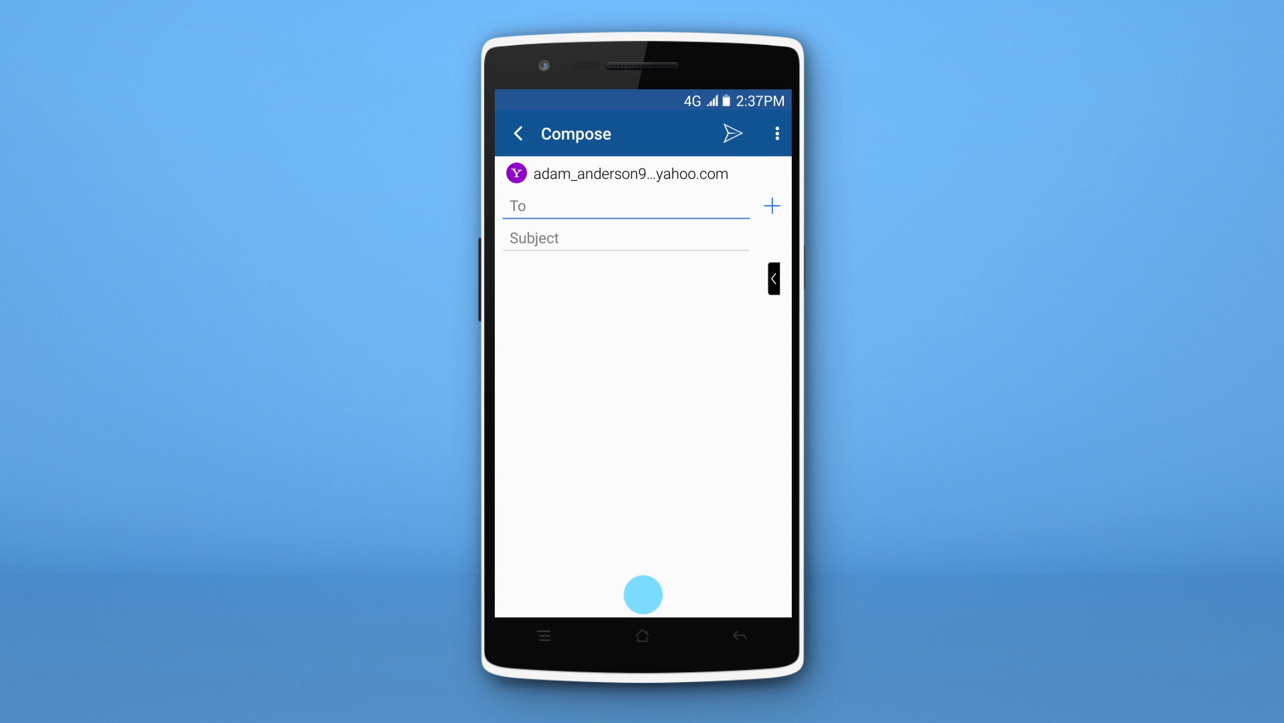
left_click(519, 205)
type("Meeting on SUN")
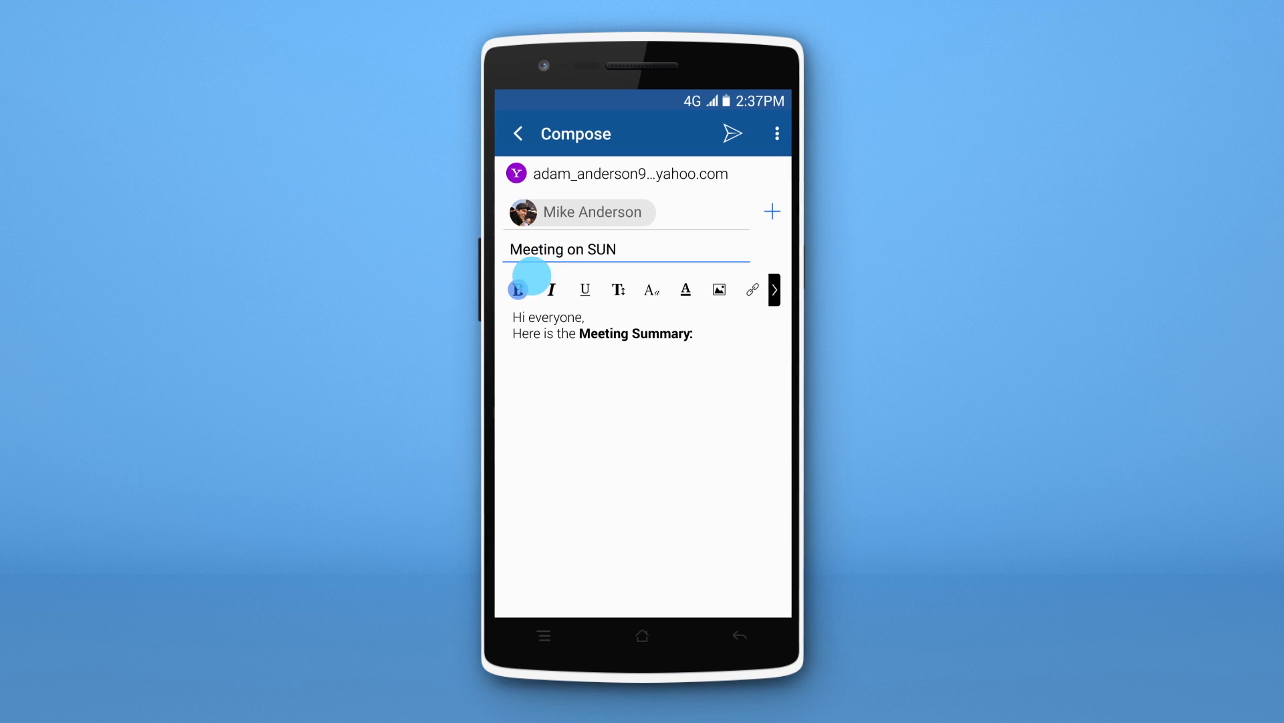
Step: Add the coloured '- Sarah:' line with italic 'Images of the new design' and the closing 'All the files are'
left_click(685, 289)
type("-")
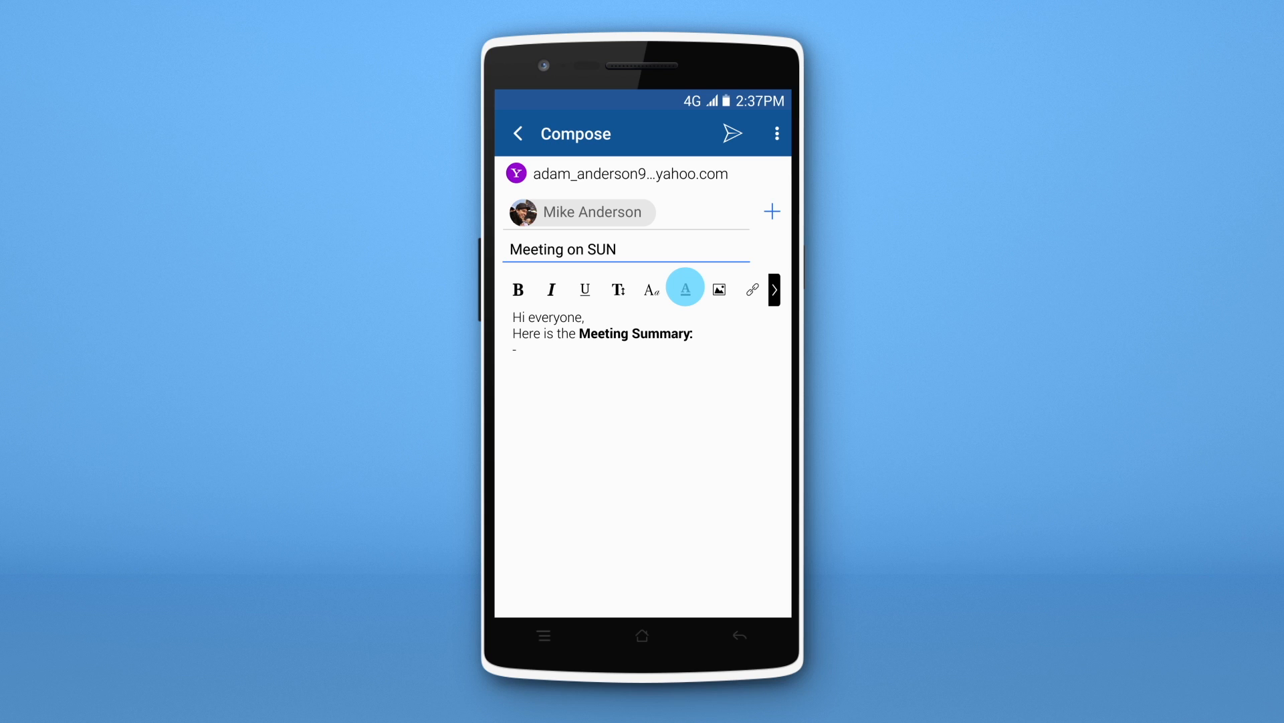
left_click(685, 289)
type(" Adam: Prepare the presentation")
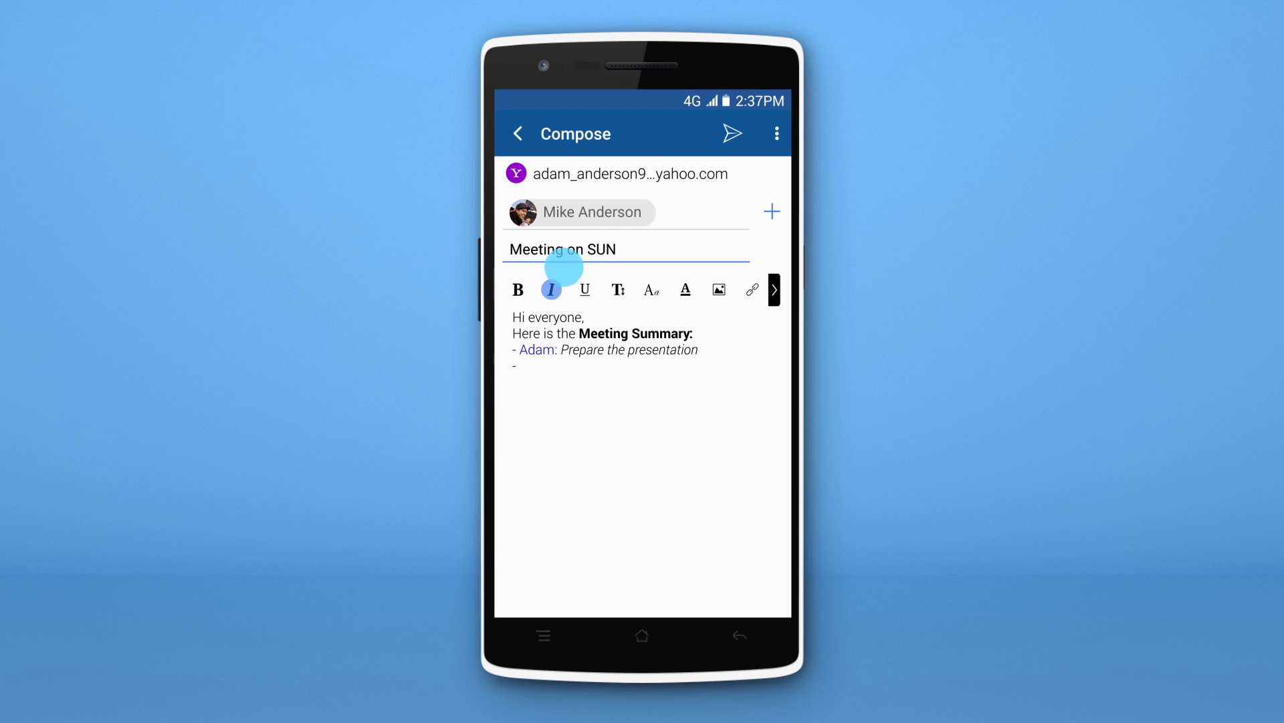
type("- Sarah:")
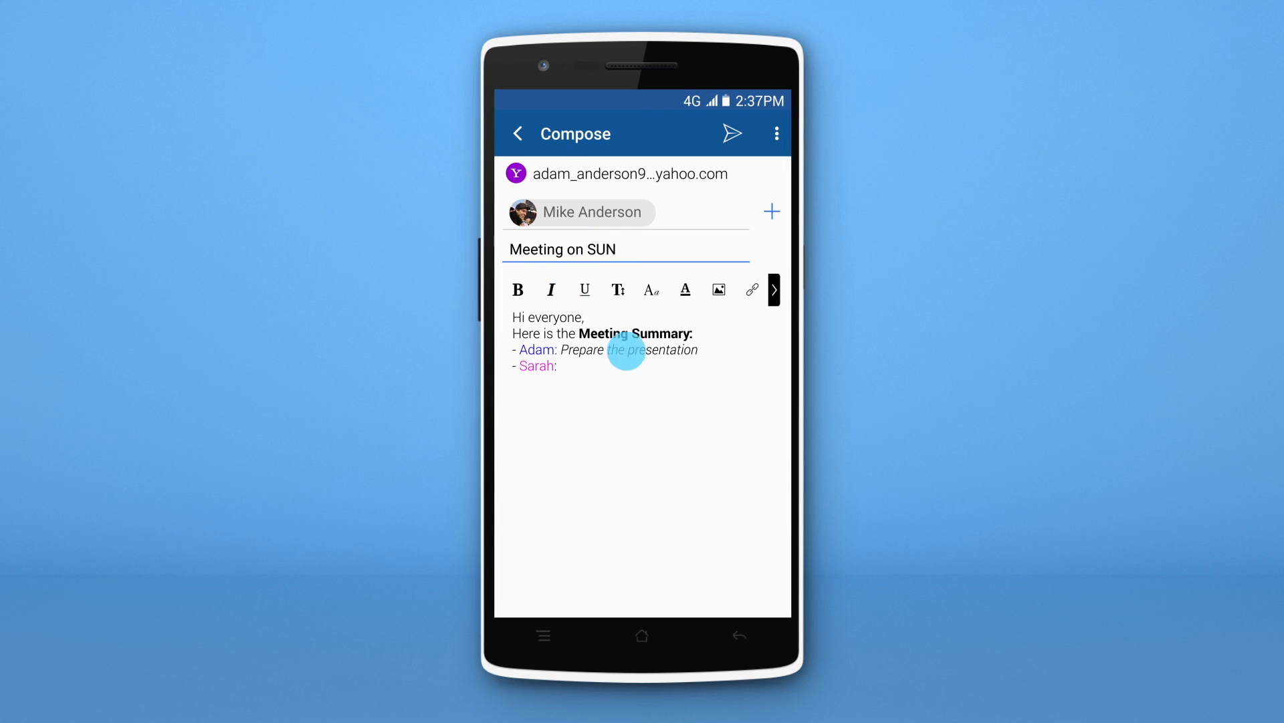
type("Images of the new design")
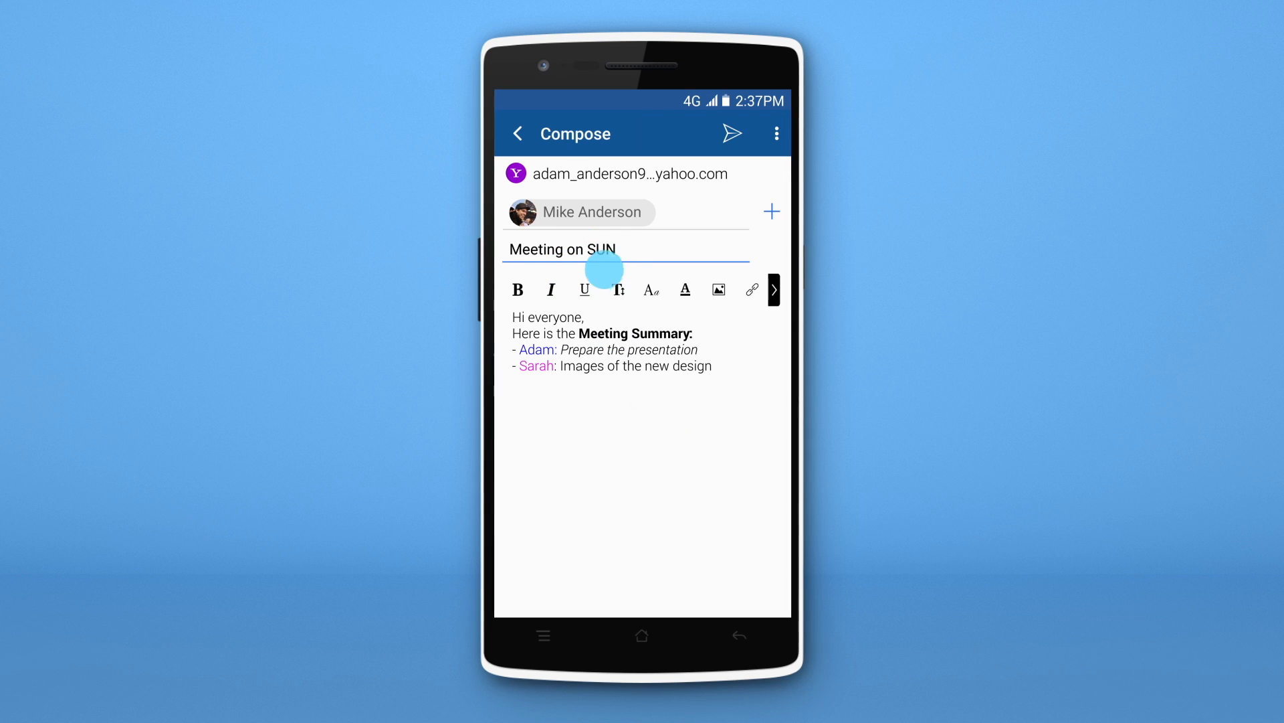
type("All the files are")
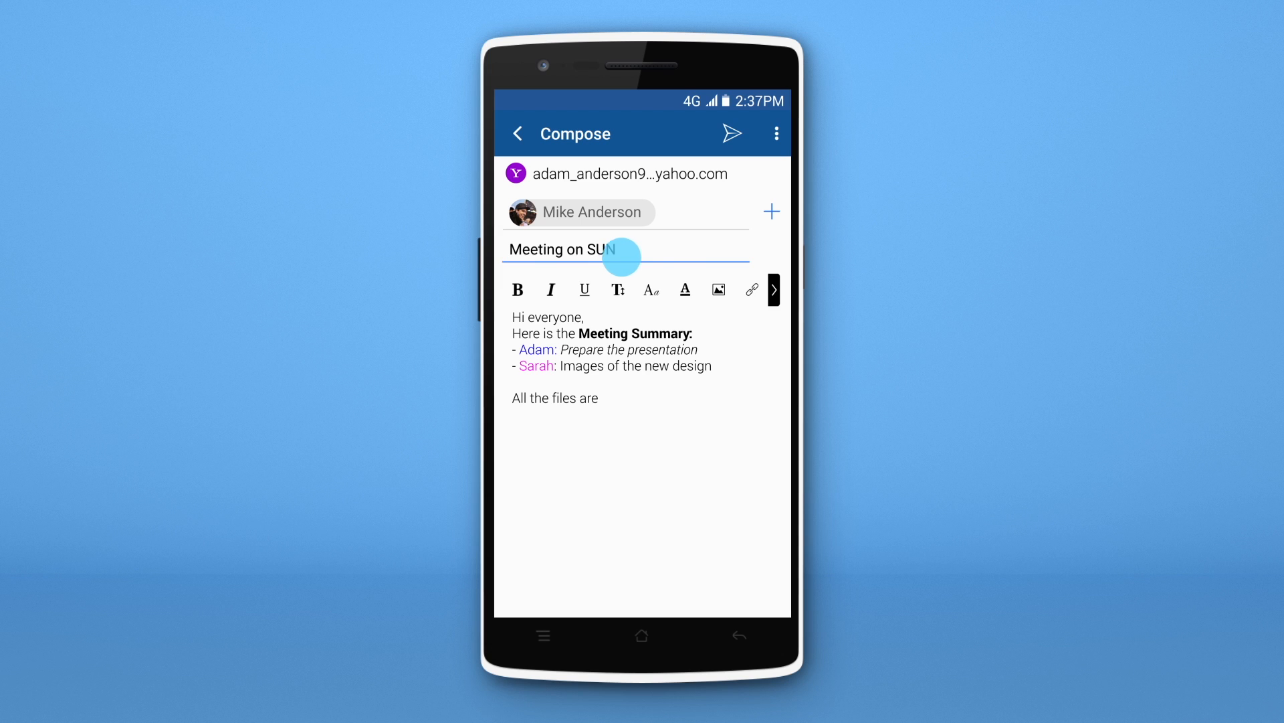
left_click(750, 289)
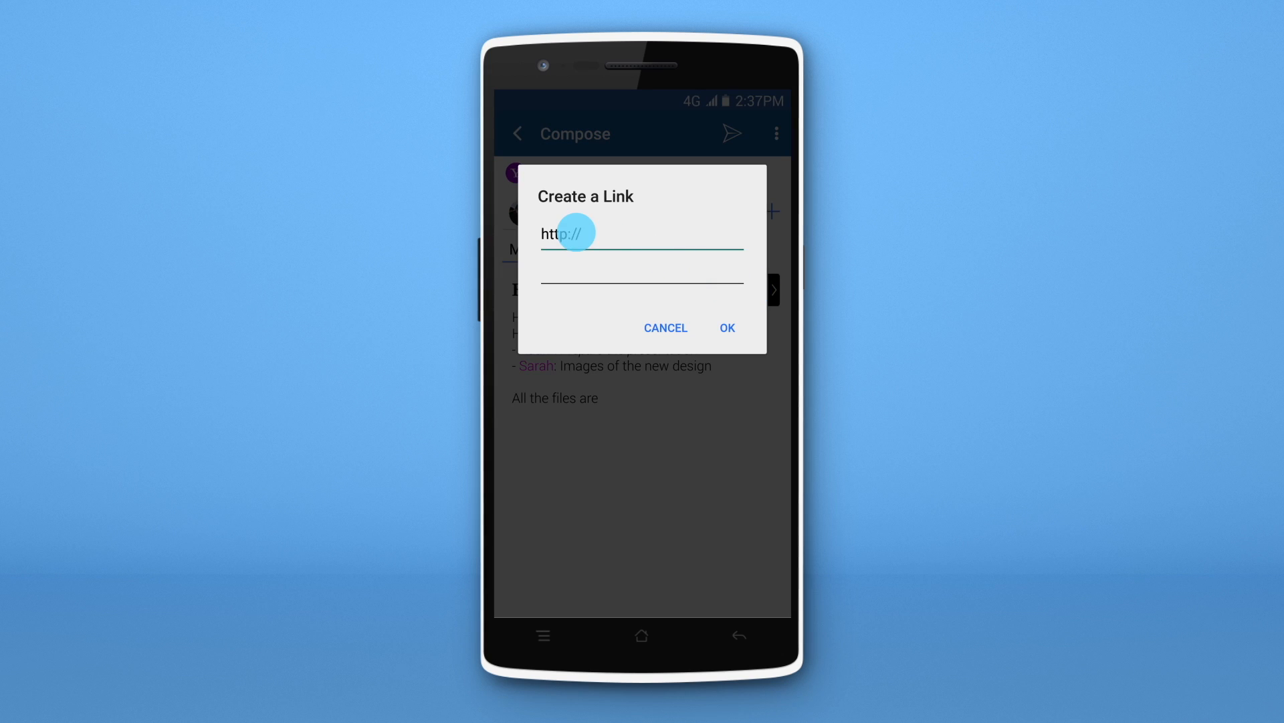
Step: Insert a hyperlink labelled 'Here' pointing to links.com at the end of the message
type("links.com")
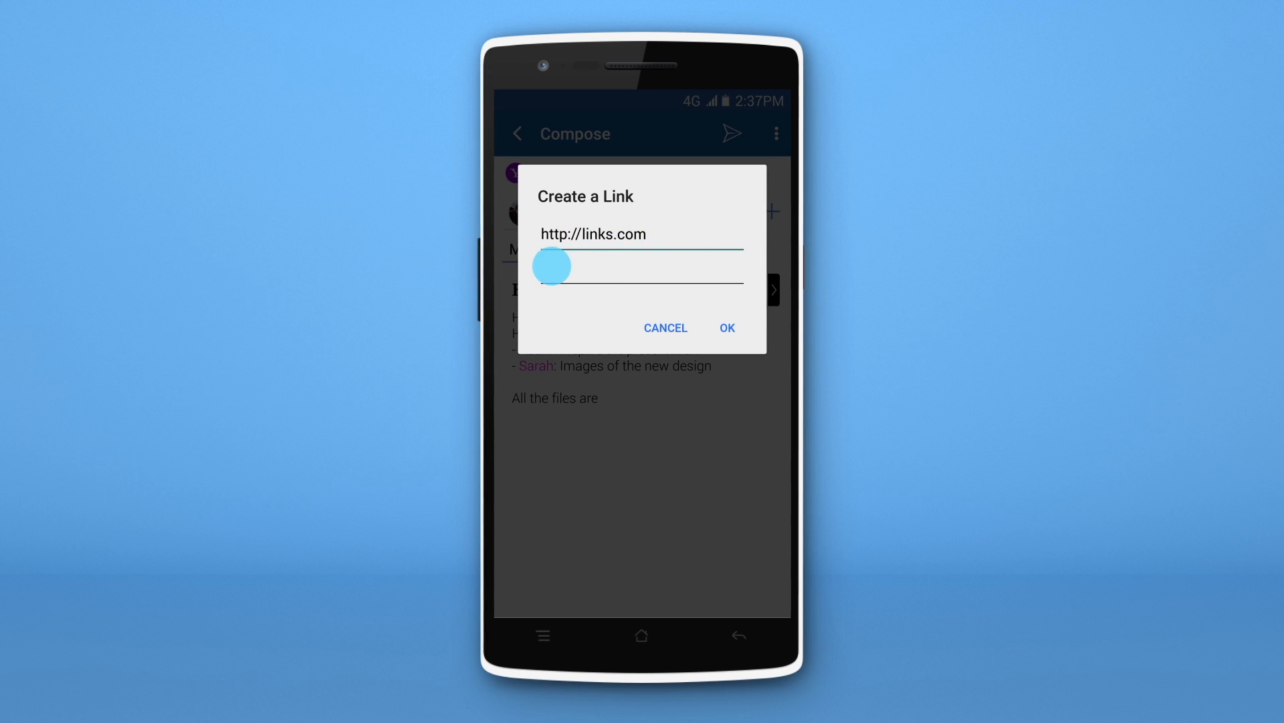
type("Here")
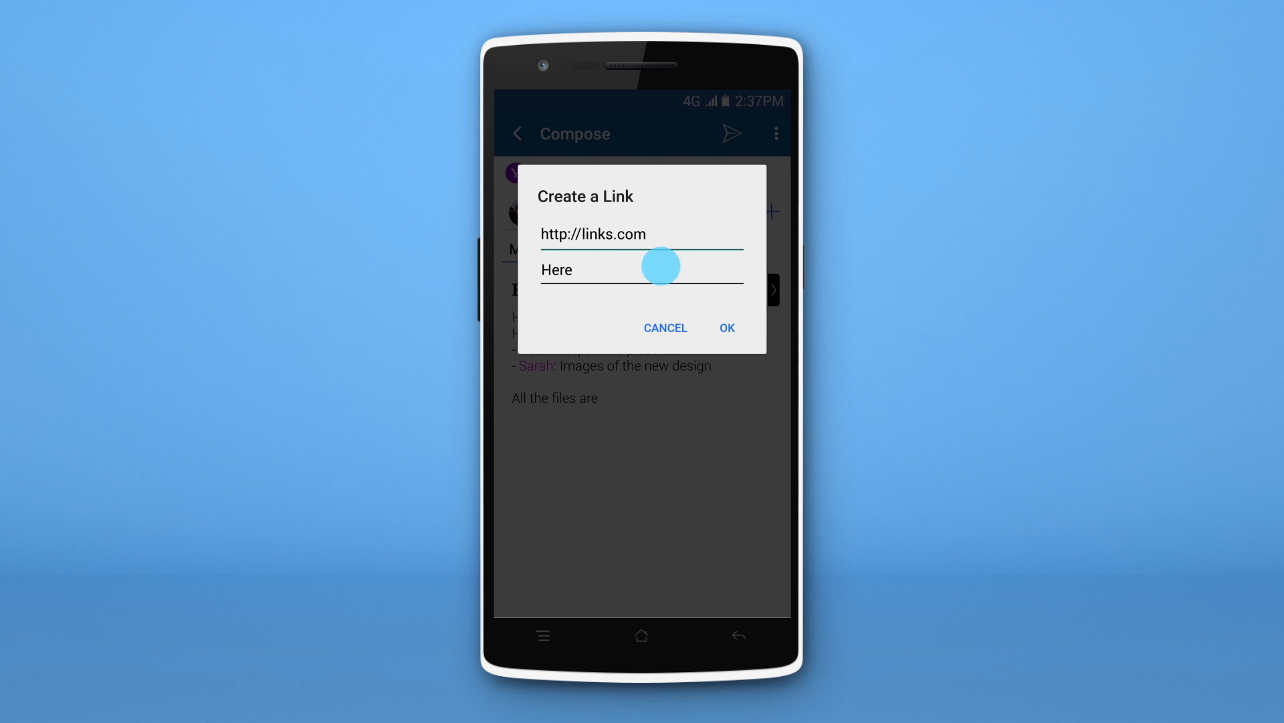
left_click(727, 327)
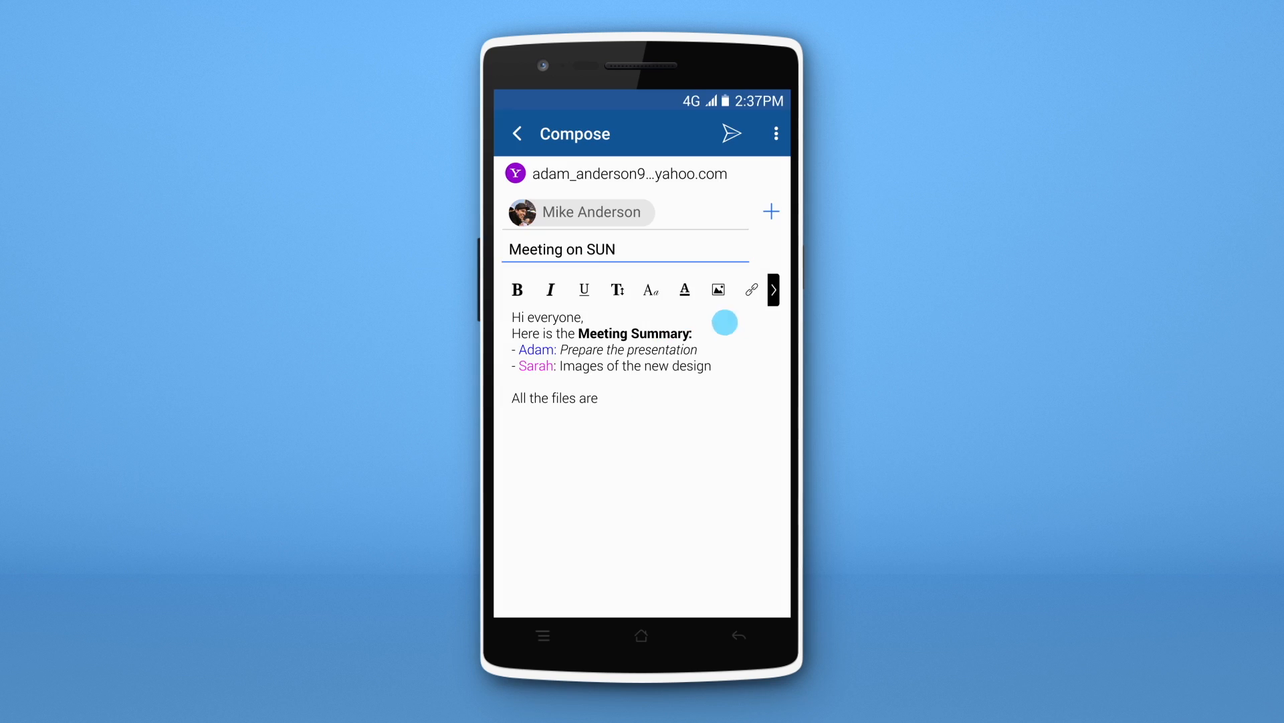